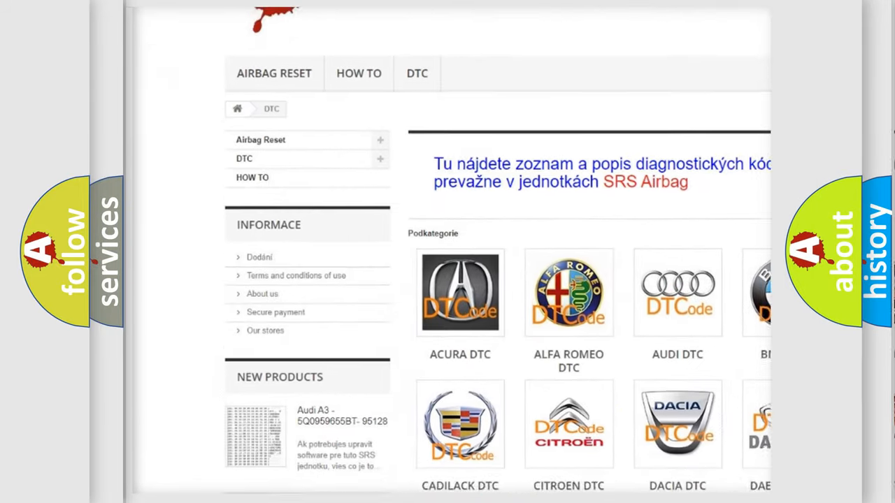
scroll(down, 3)
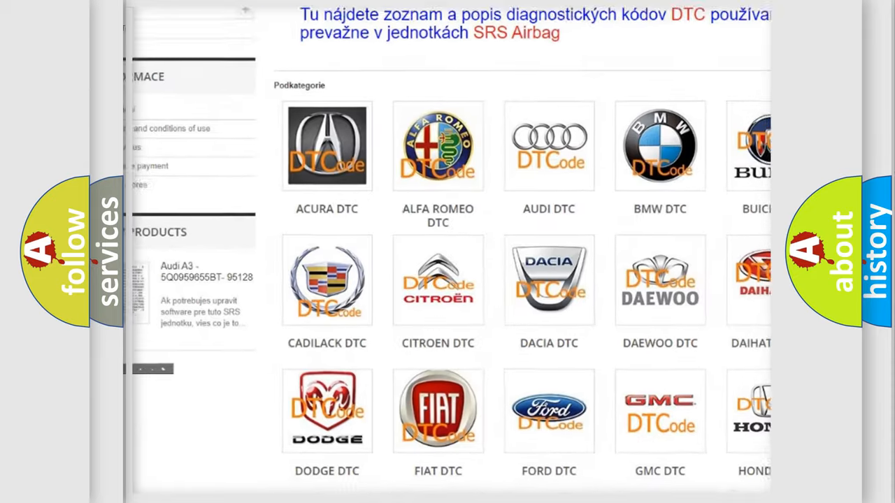
scroll(down, 3)
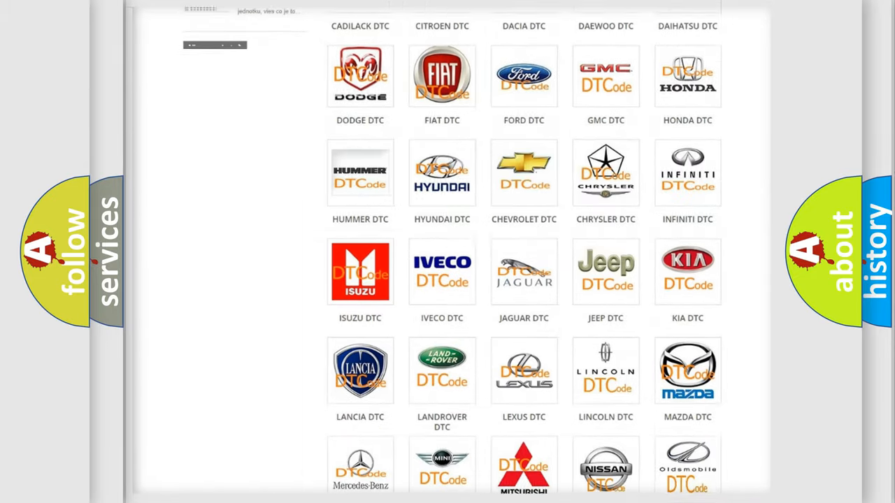
scroll(down, 3)
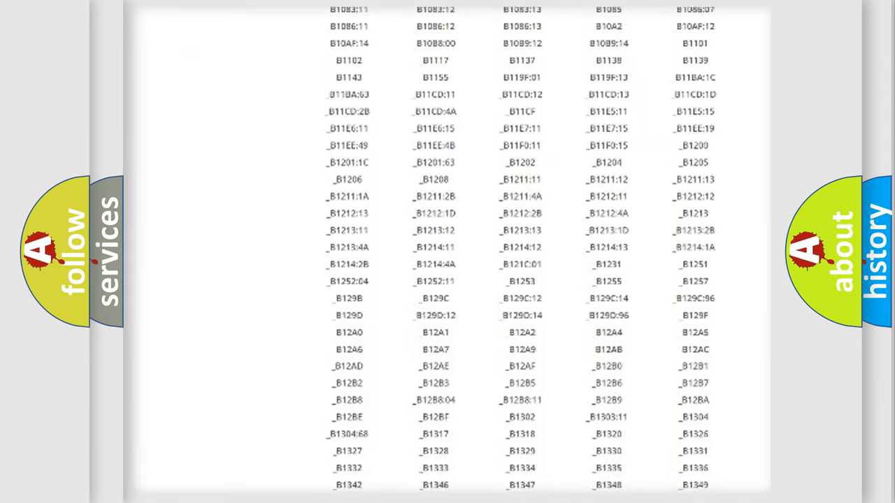
scroll(down, 3)
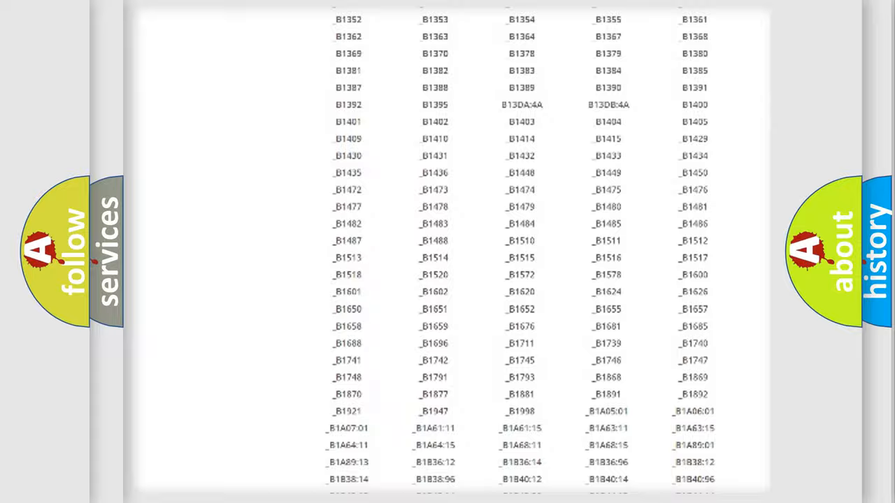
scroll(up, 3)
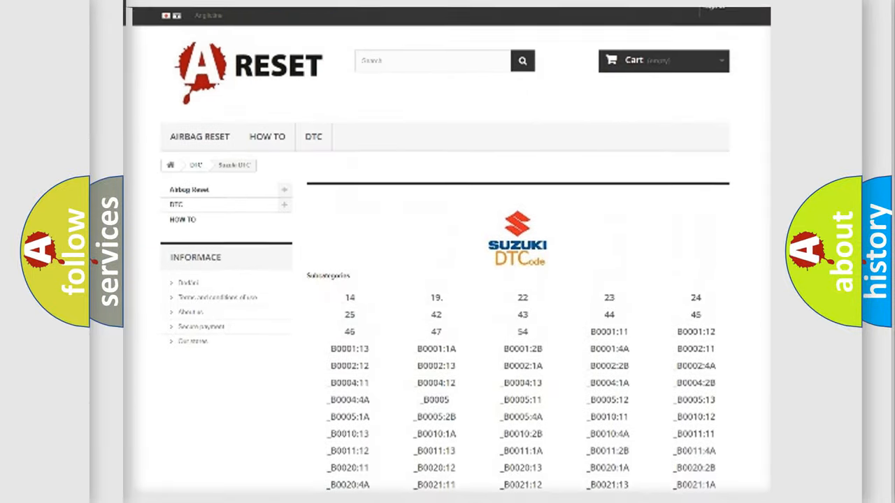